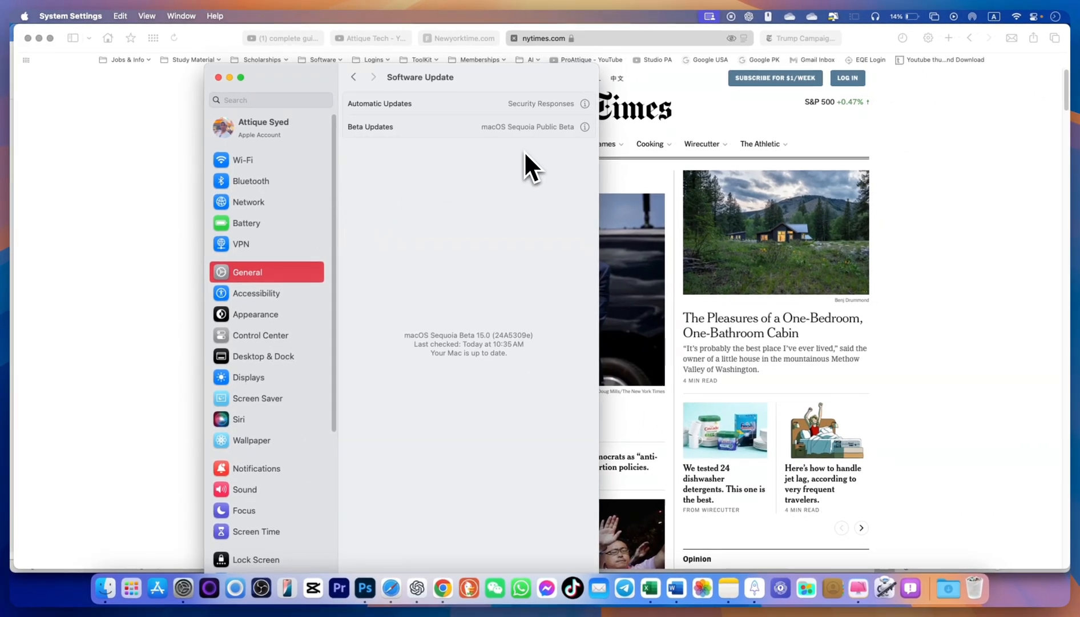
{"action": "mouse_move", "coordinate": [758, 214]}
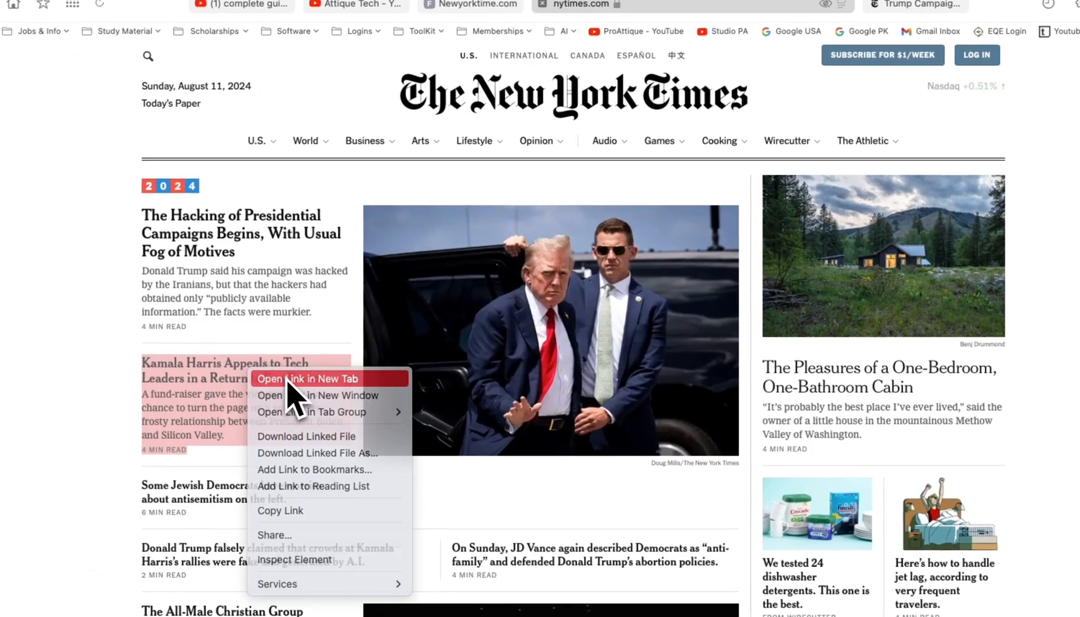
Open the 'Harris Appeals to Tech Leaders' article in a new tab and view it
{"action": "left_click", "coordinate": [309, 378]}
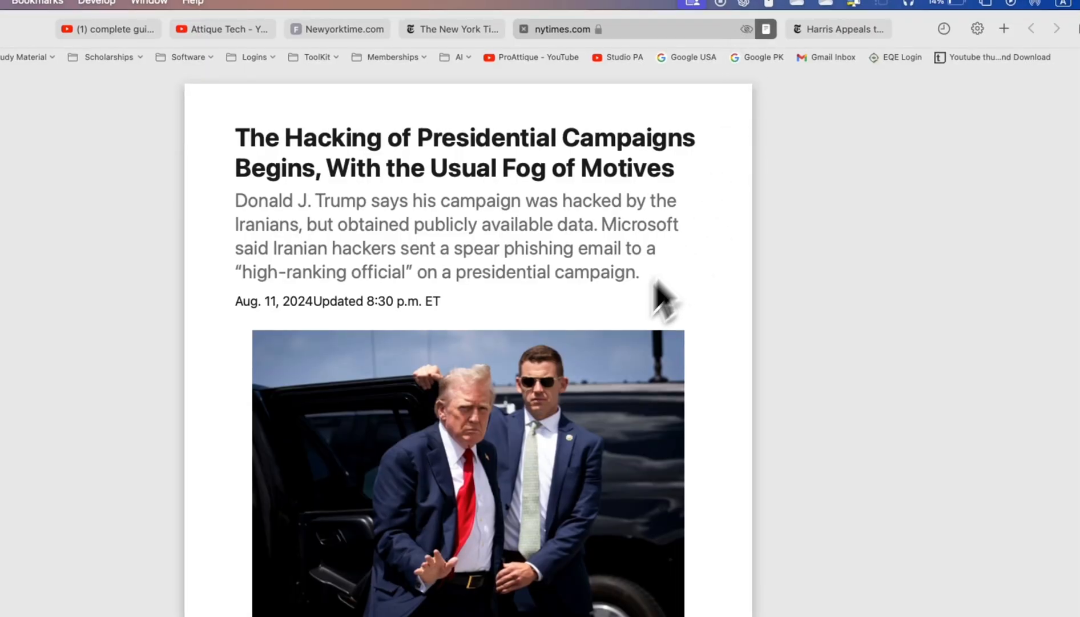
{"action": "left_click", "coordinate": [838, 29]}
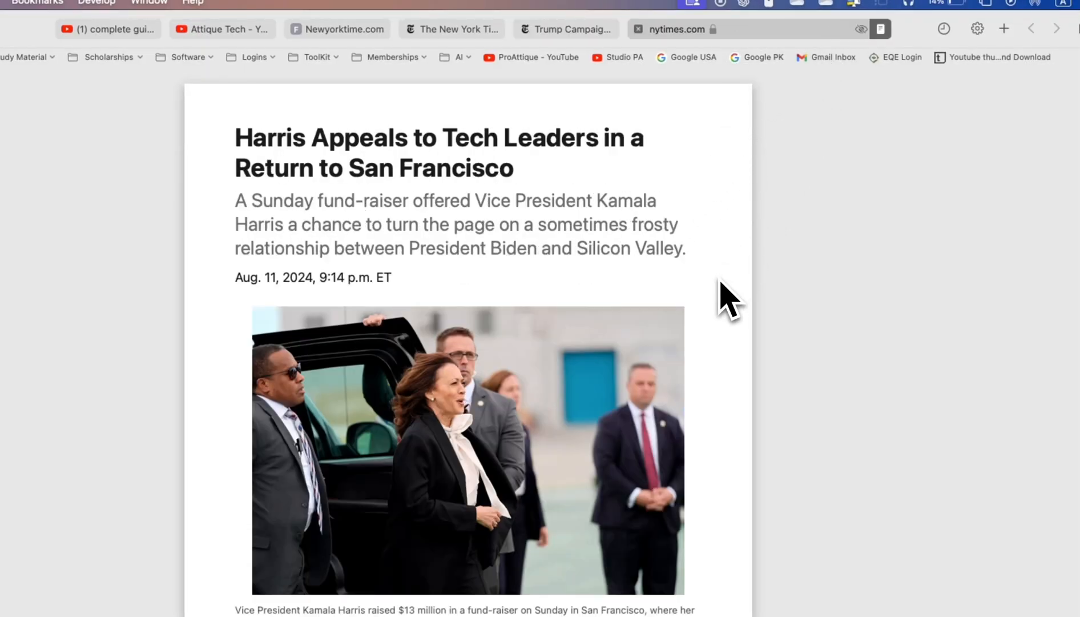
{"action": "scroll", "scroll_direction": "down", "scroll_amount": 3}
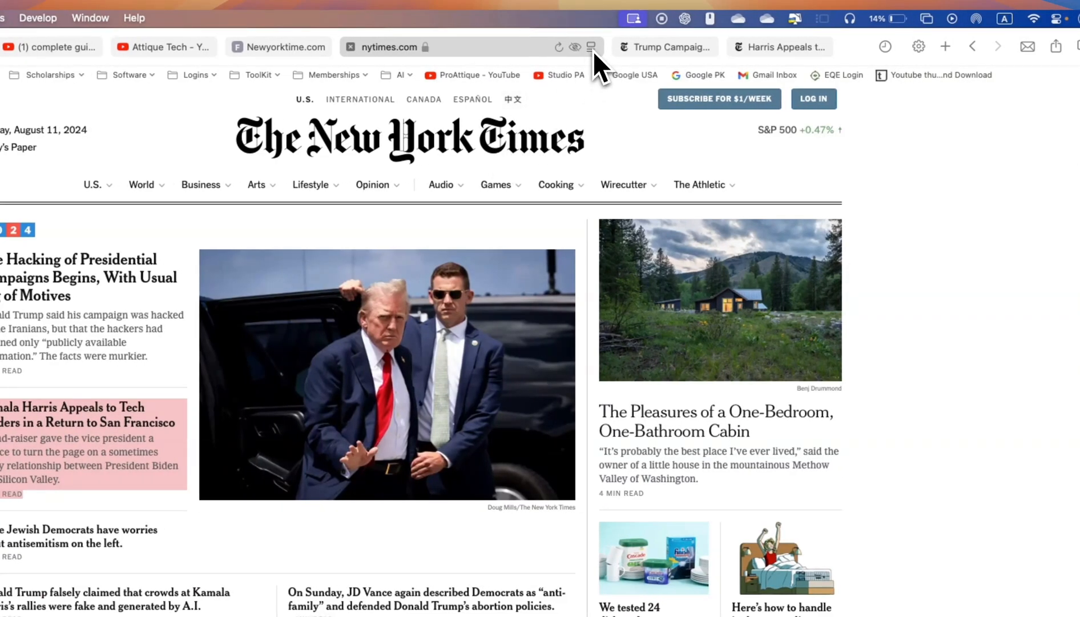
Use Hide Distracting Items to remove one element from the nytimes.com home page
{"action": "left_click", "coordinate": [591, 46]}
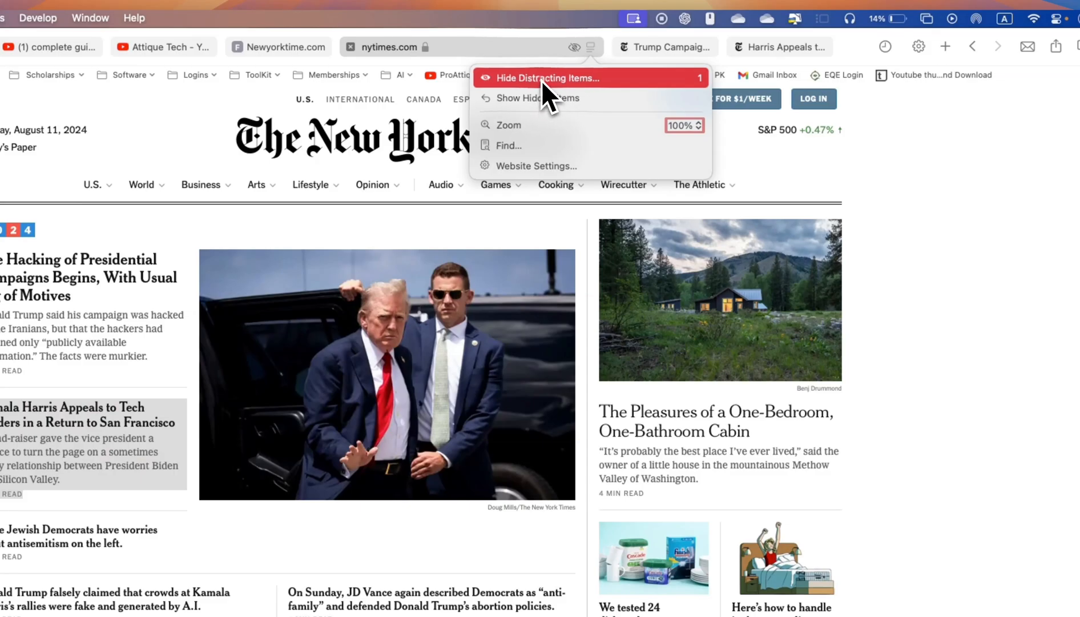
{"action": "left_click", "coordinate": [545, 78]}
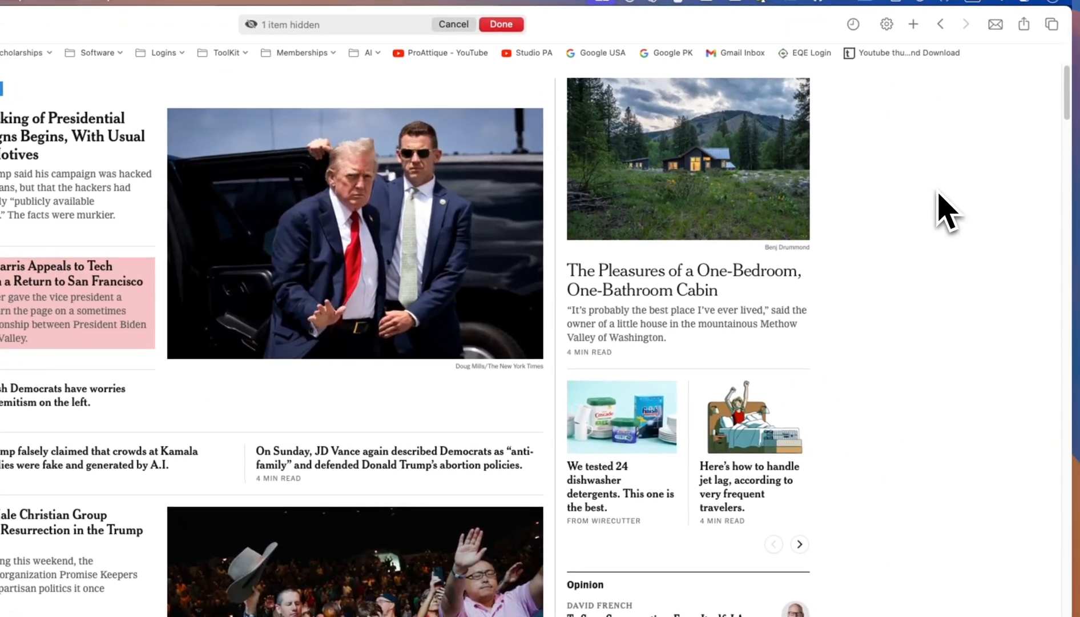
{"action": "left_click", "coordinate": [500, 23]}
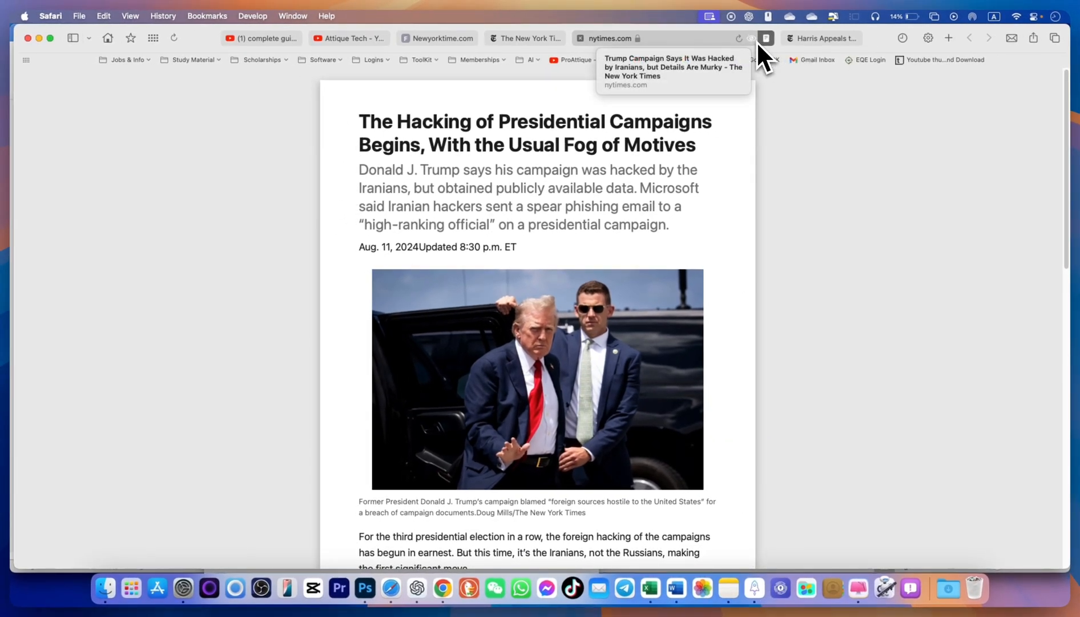
Set the hacking article's Reader theme to cream, trying dark and Palatino, keeping San Francisco
{"action": "left_click", "coordinate": [764, 37]}
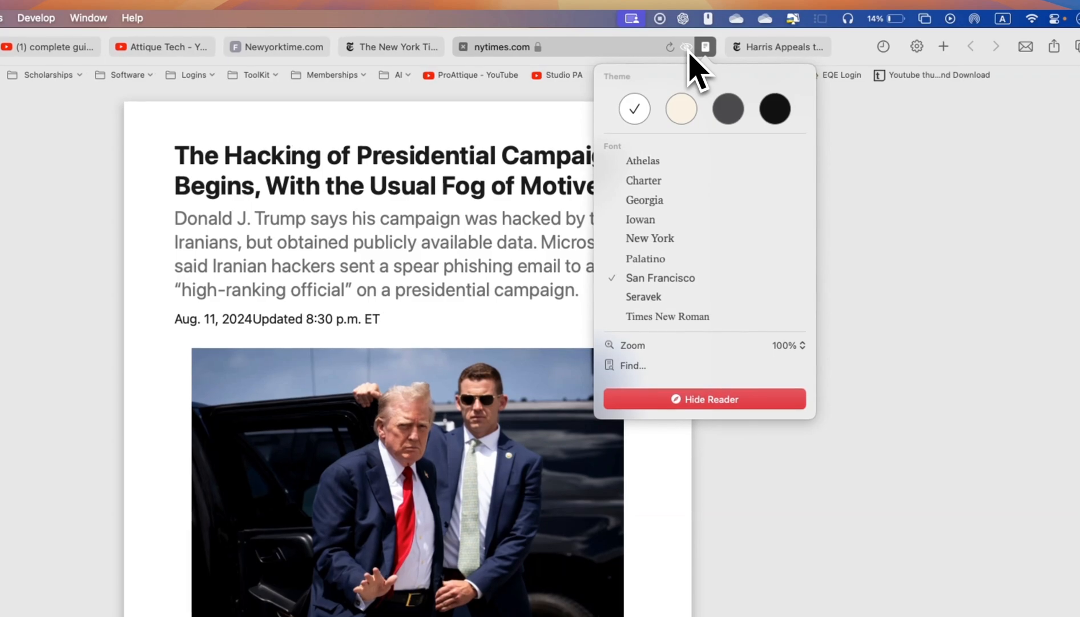
{"action": "left_click", "coordinate": [728, 109]}
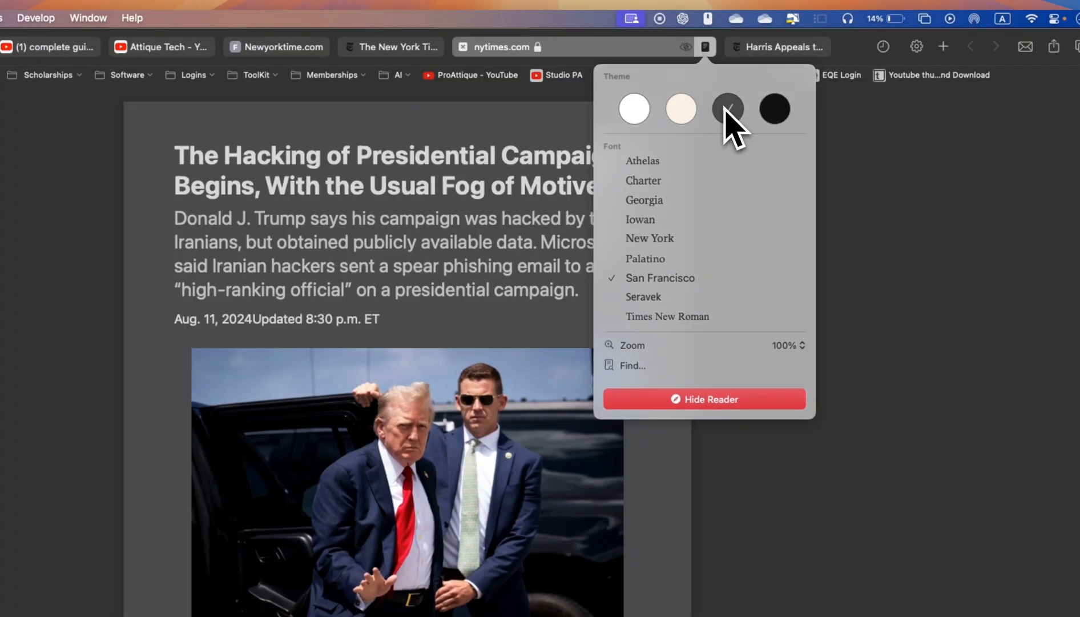
{"action": "left_click", "coordinate": [681, 109]}
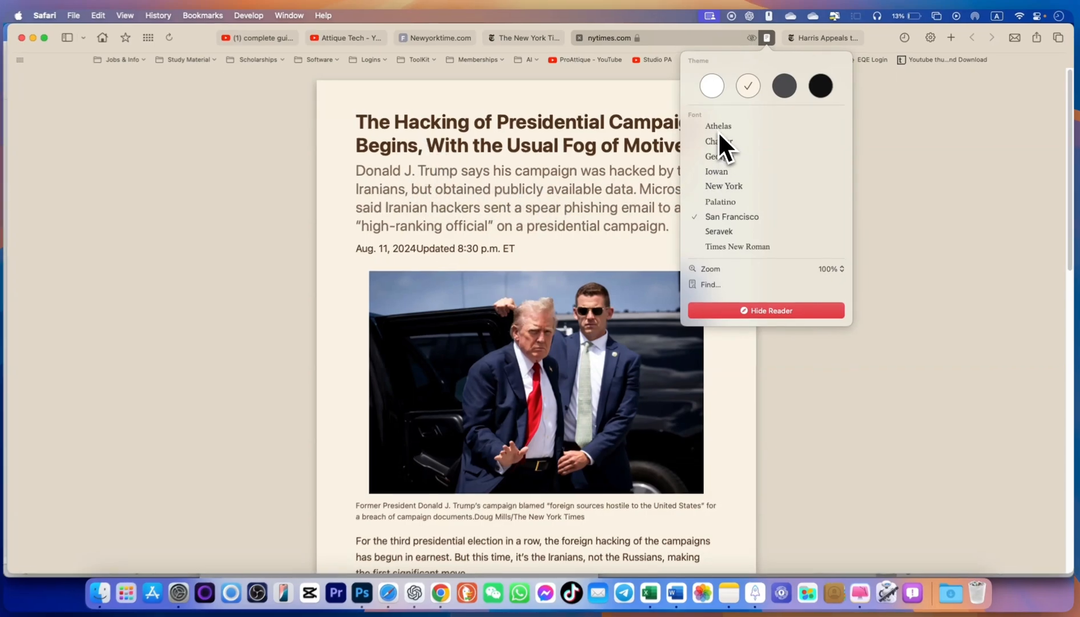
{"action": "left_click", "coordinate": [718, 126]}
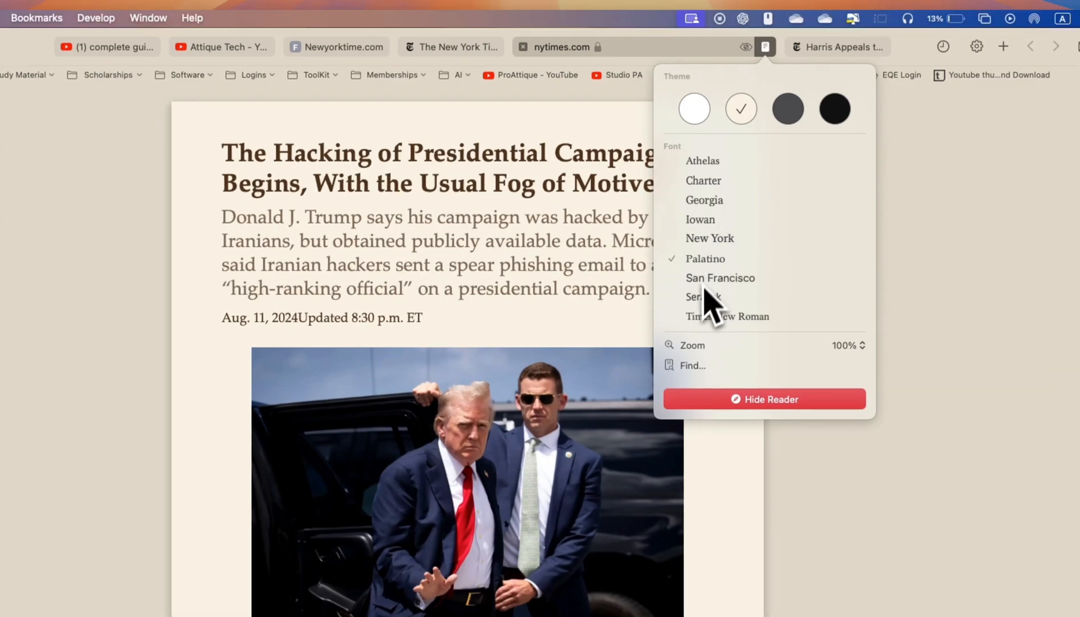
{"action": "left_click", "coordinate": [720, 278]}
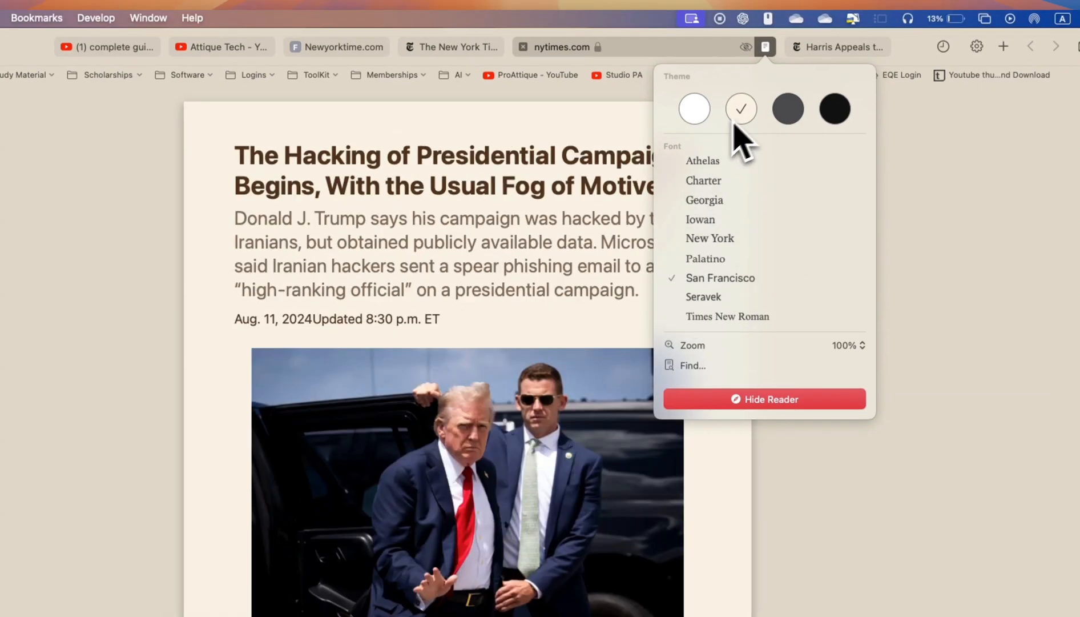
{"action": "left_click", "coordinate": [694, 109]}
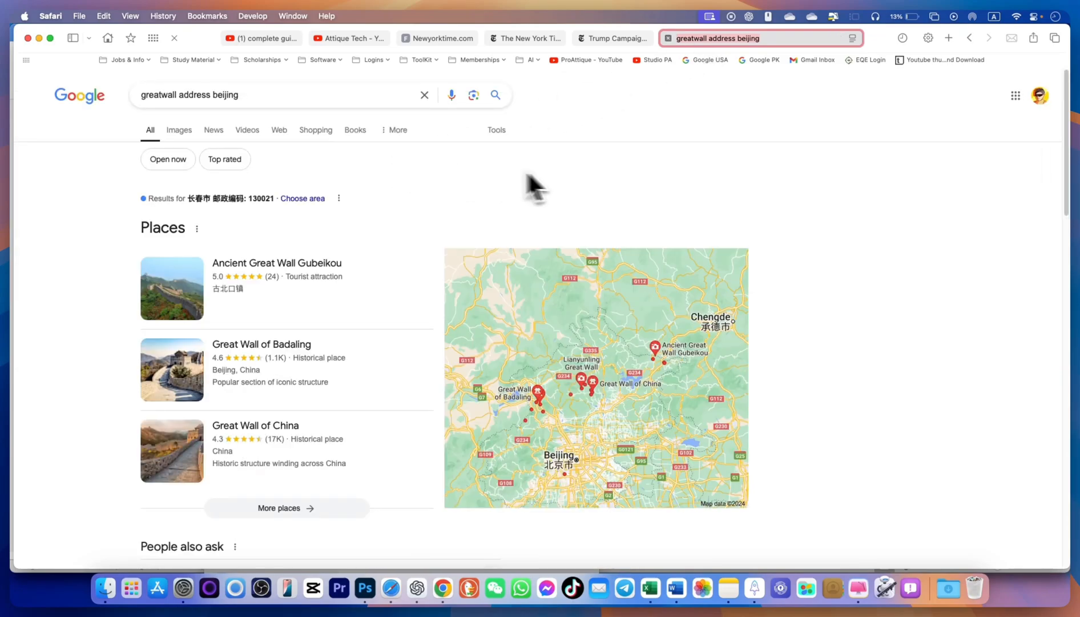
Scroll the results to reach the hilton.com Hampton Hotels in Beijing page
{"action": "scroll", "scroll_direction": "down", "scroll_amount": 3}
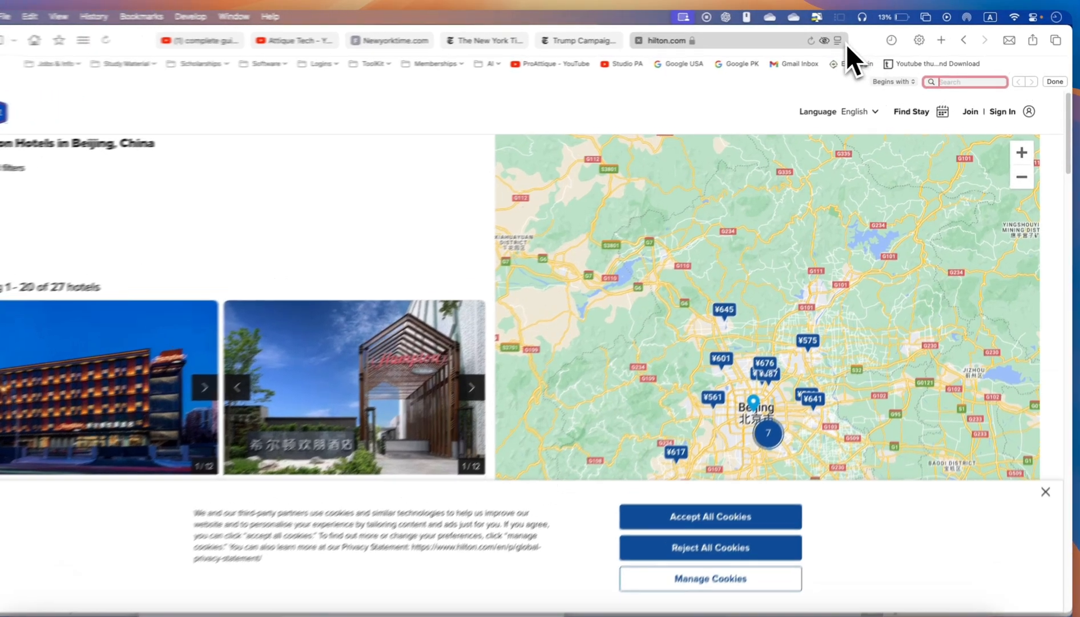
Hide the hotel price map on the Hampton Beijing page via Hide Distracting Items
{"action": "left_click", "coordinate": [837, 39]}
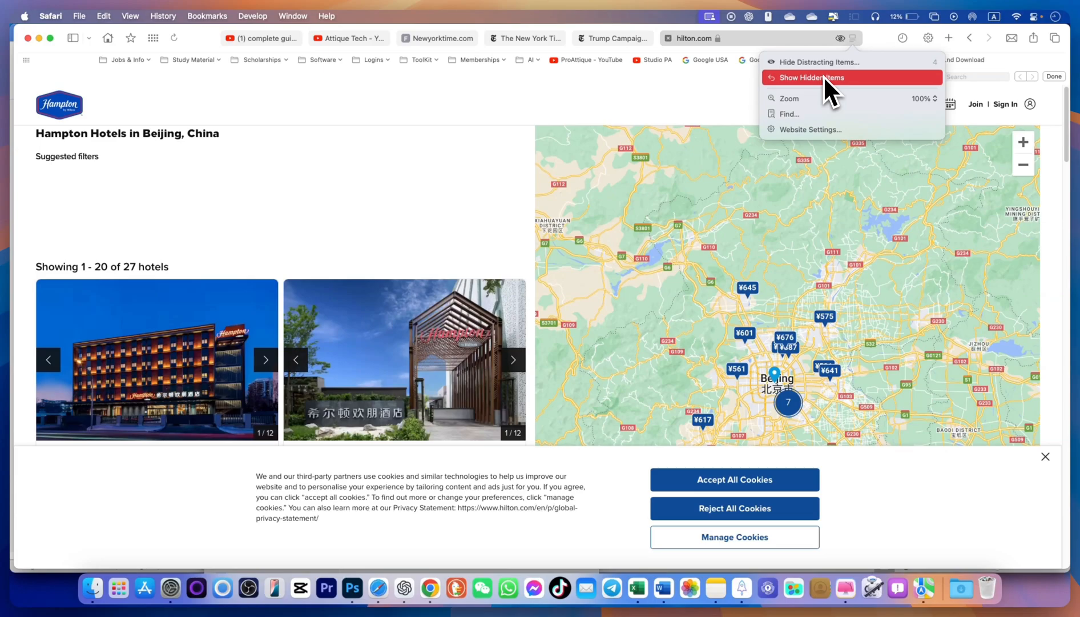
{"action": "mouse_move", "coordinate": [858, 56]}
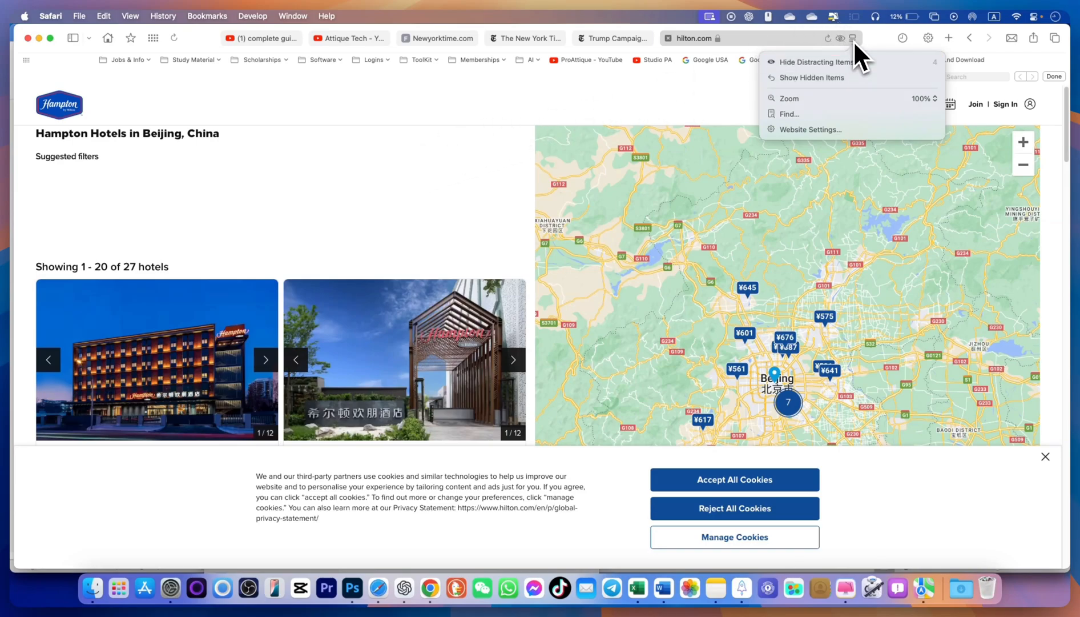
{"action": "mouse_move", "coordinate": [422, 203]}
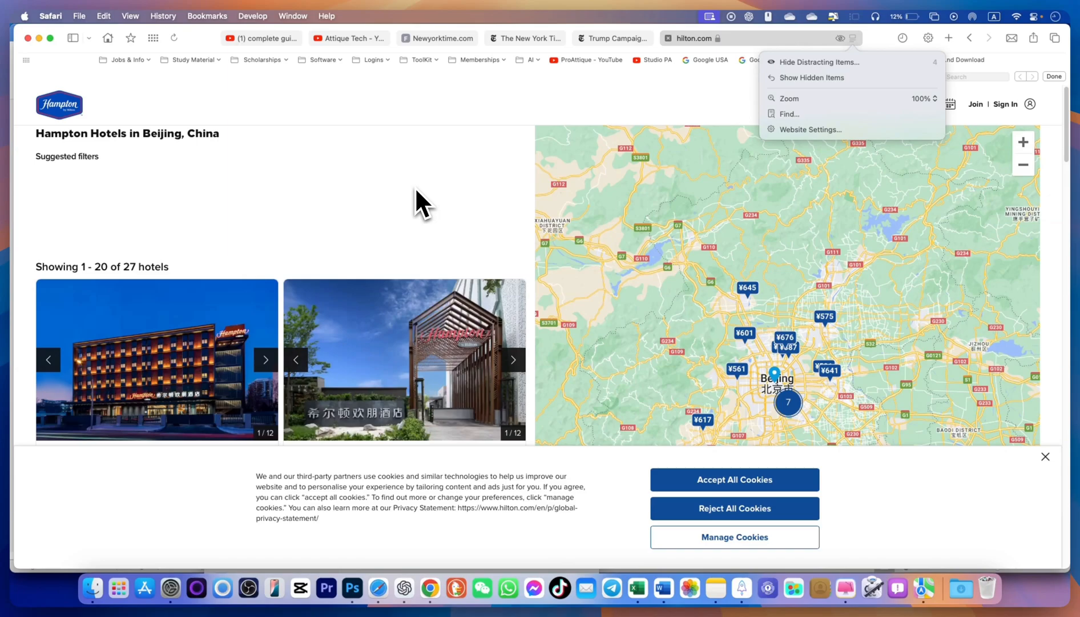
{"action": "mouse_move", "coordinate": [779, 130]}
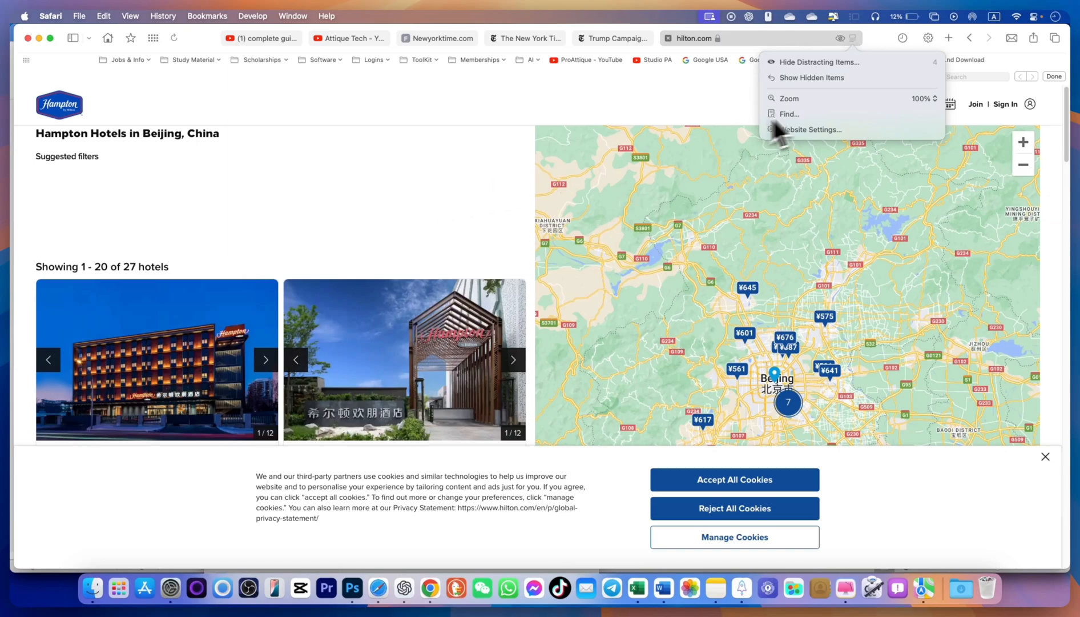
{"action": "left_click", "coordinate": [820, 62]}
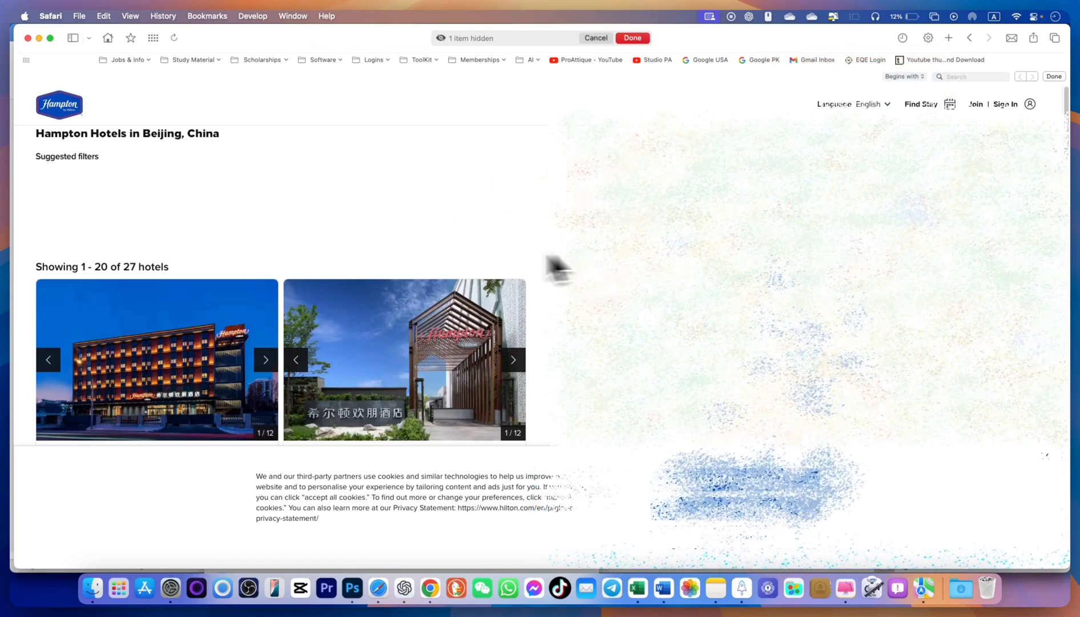